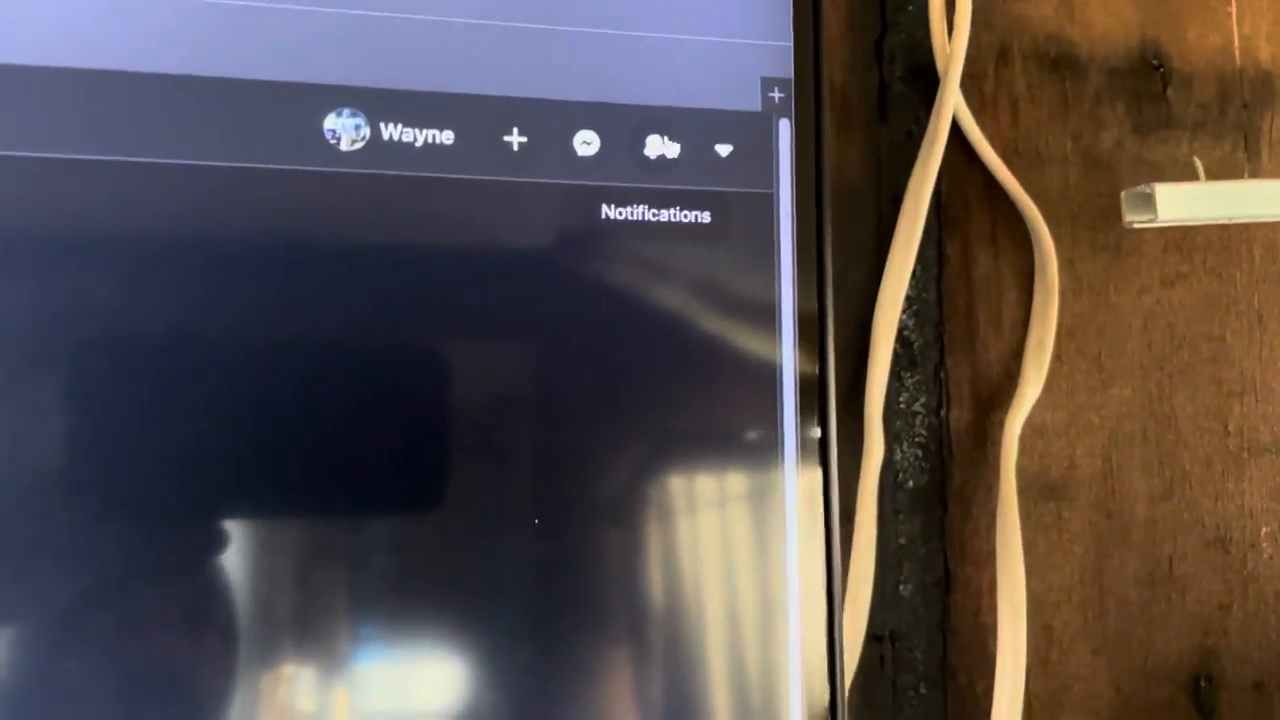
{"action": "left_click", "coordinate": [660, 146]}
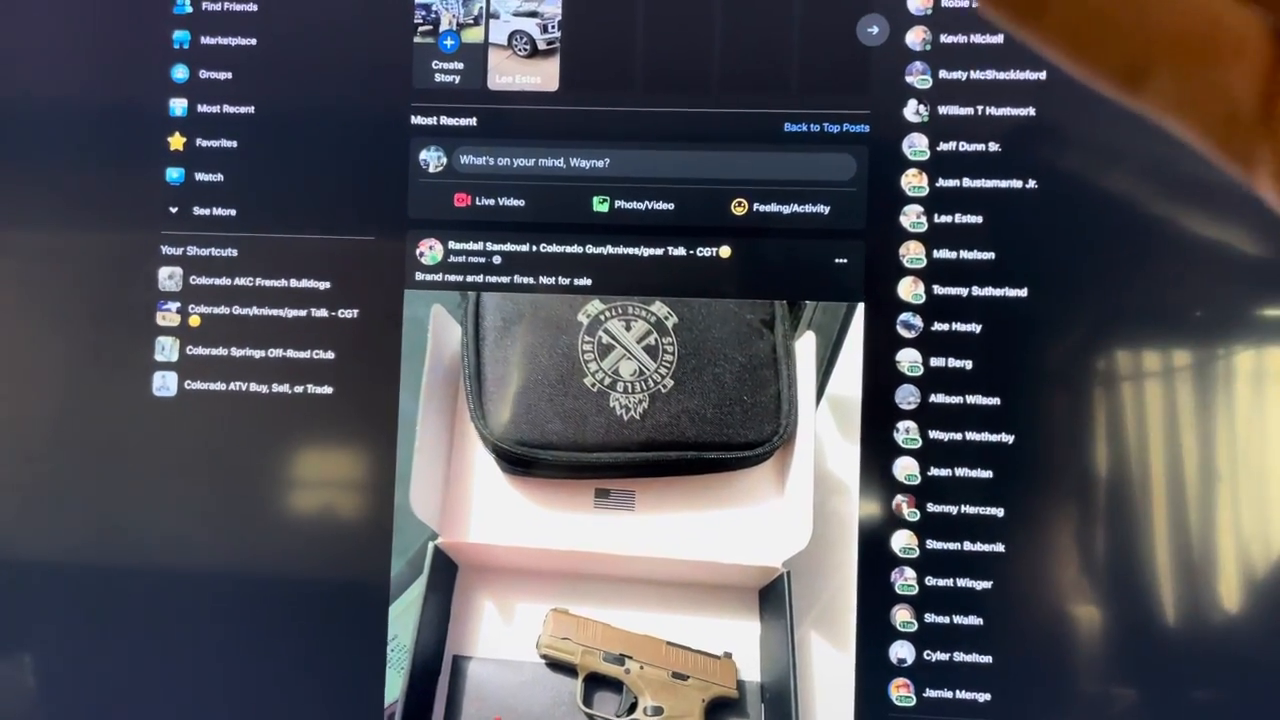
{"action": "scroll", "scroll_direction": "down", "scroll_amount": 3}
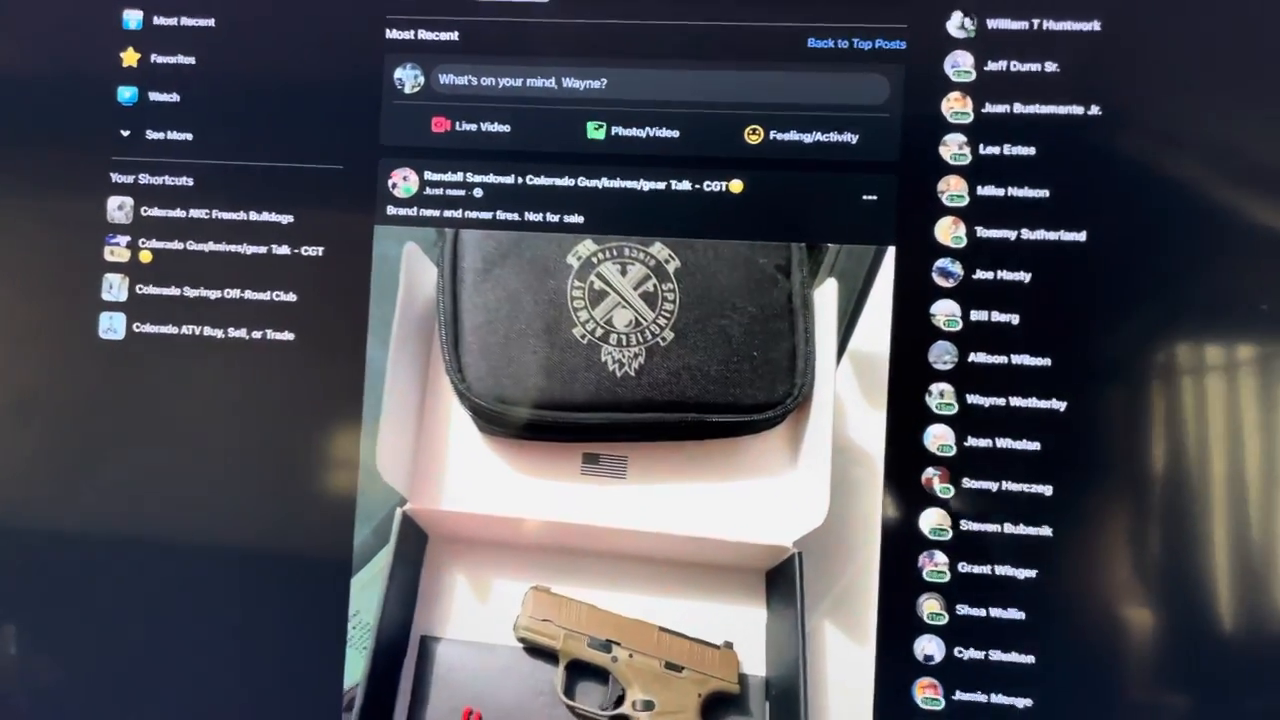
{"action": "scroll", "scroll_direction": "up", "scroll_amount": 3}
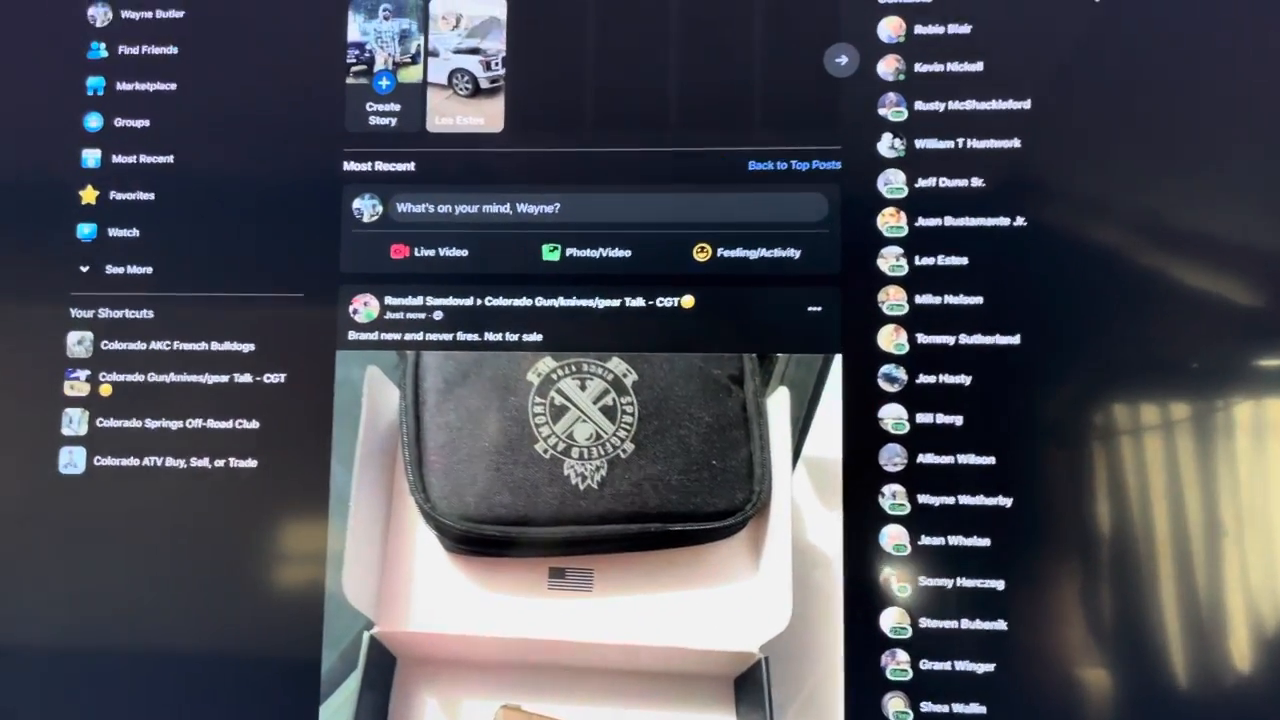
{"action": "scroll", "scroll_direction": "down", "scroll_amount": 3}
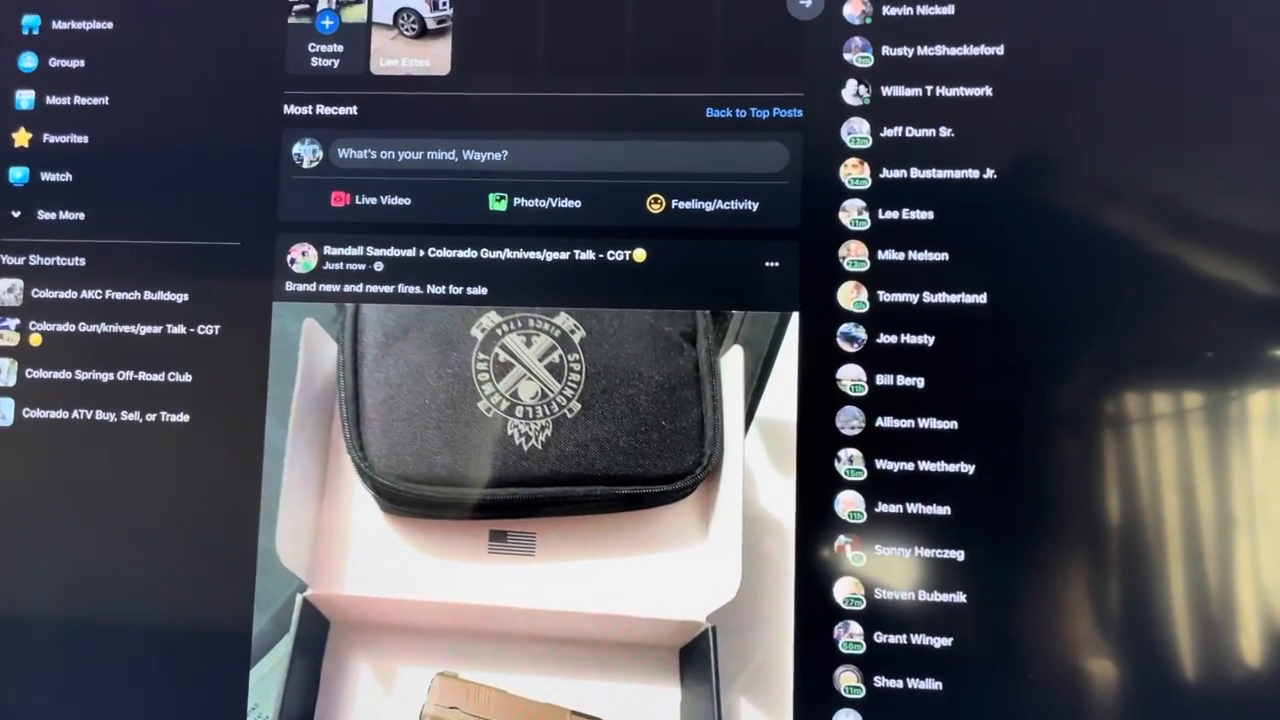
{"action": "scroll", "scroll_direction": "up", "scroll_amount": 3}
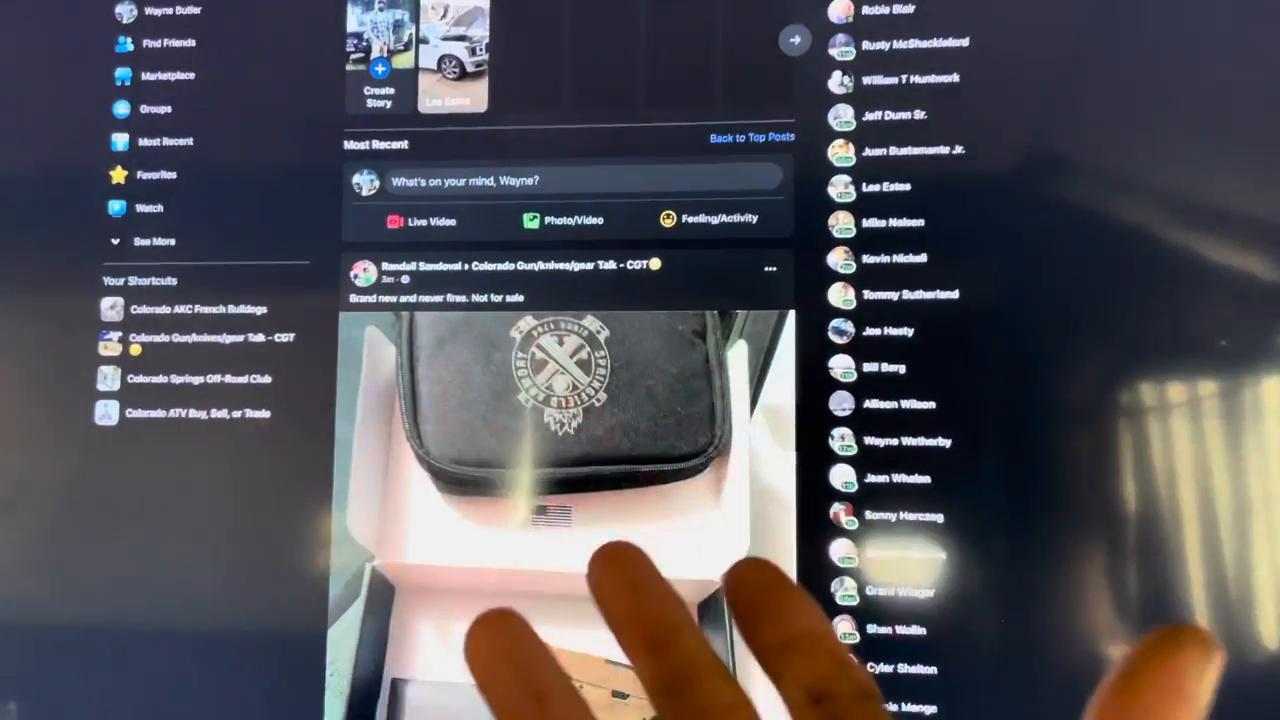
{"action": "scroll", "scroll_direction": "down", "scroll_amount": 3}
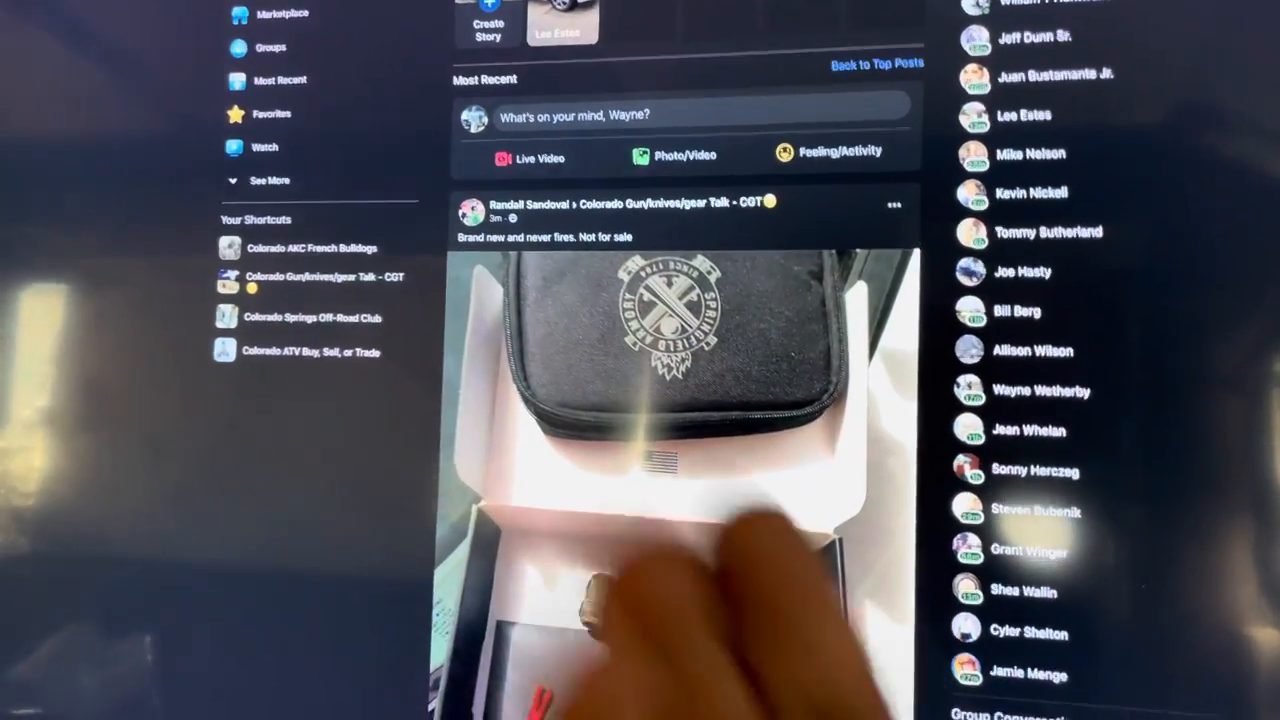